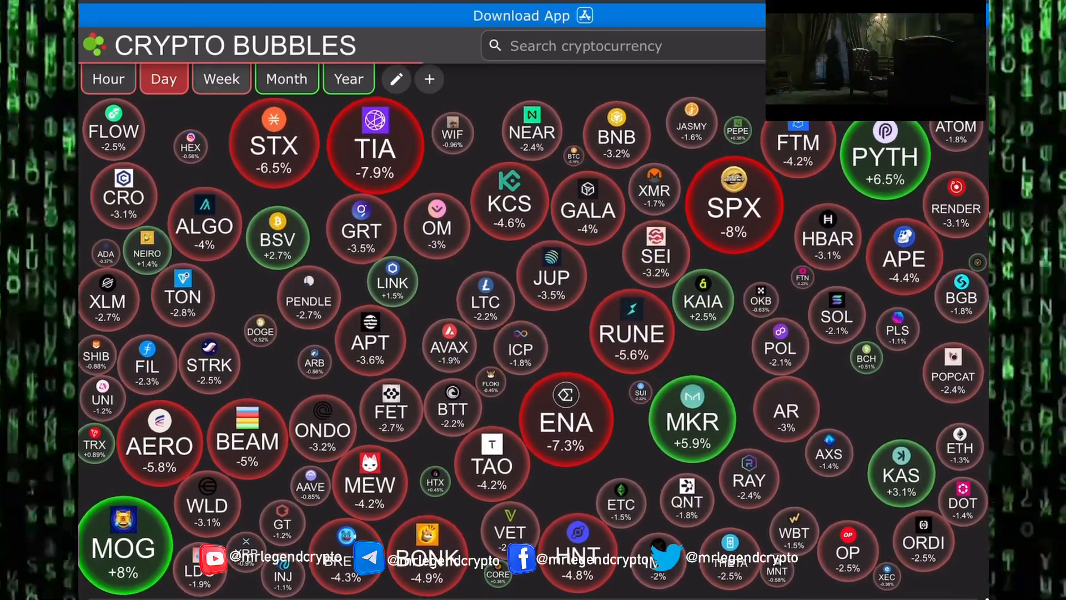
Switch the Crypto Bubbles map to Week, showing TIA down about 24% and DOGE up 23%.
{"action": "left_click", "coordinate": [221, 79]}
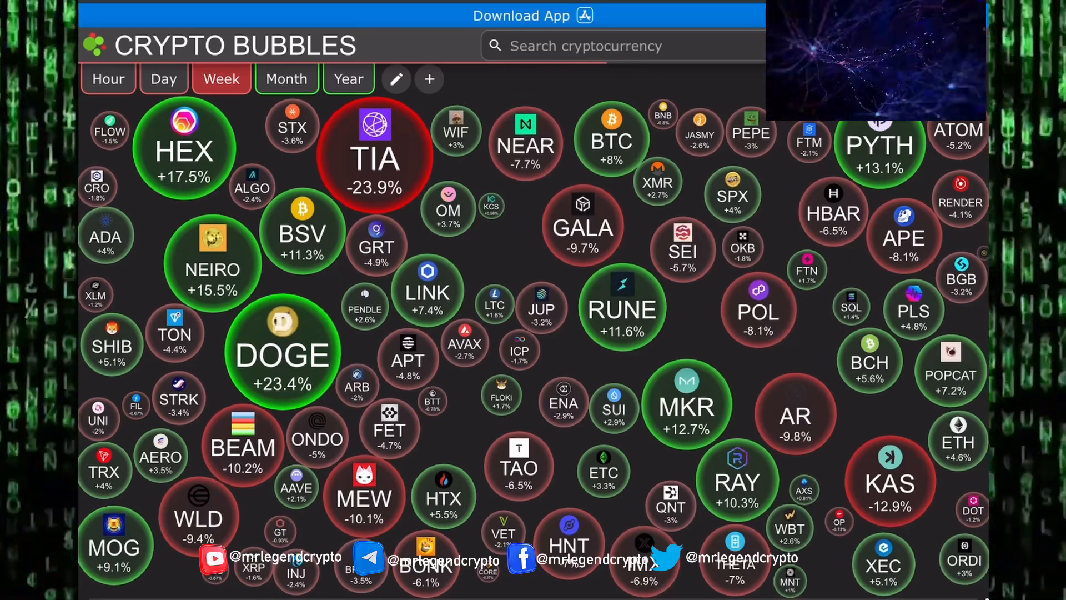
{"action": "left_click", "coordinate": [285, 79]}
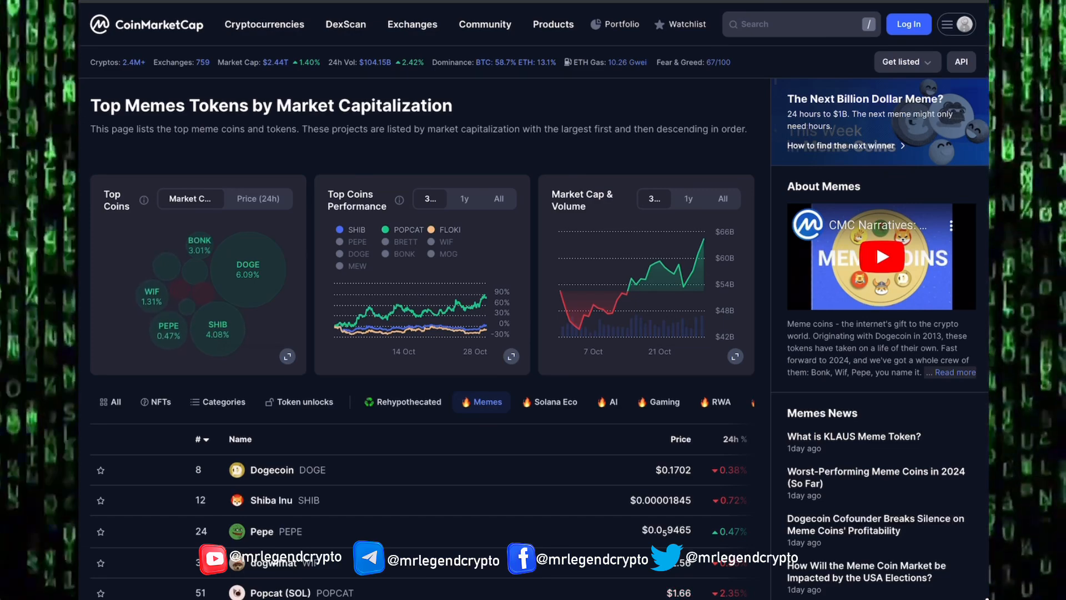
{"action": "scroll", "scroll_direction": "down", "scroll_amount": 3}
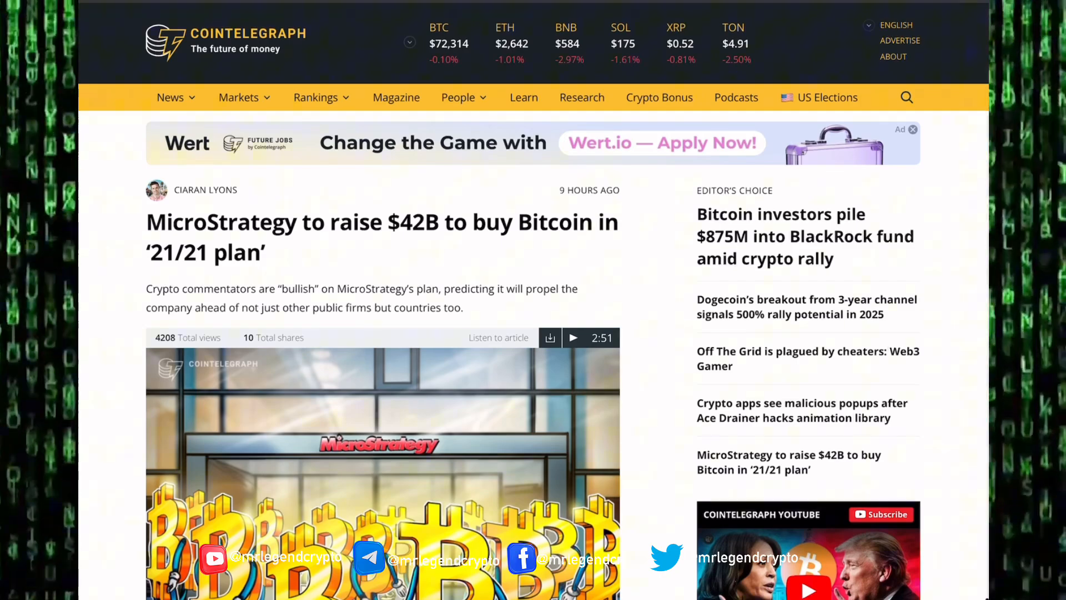
{"action": "scroll", "scroll_direction": "down", "scroll_amount": 3}
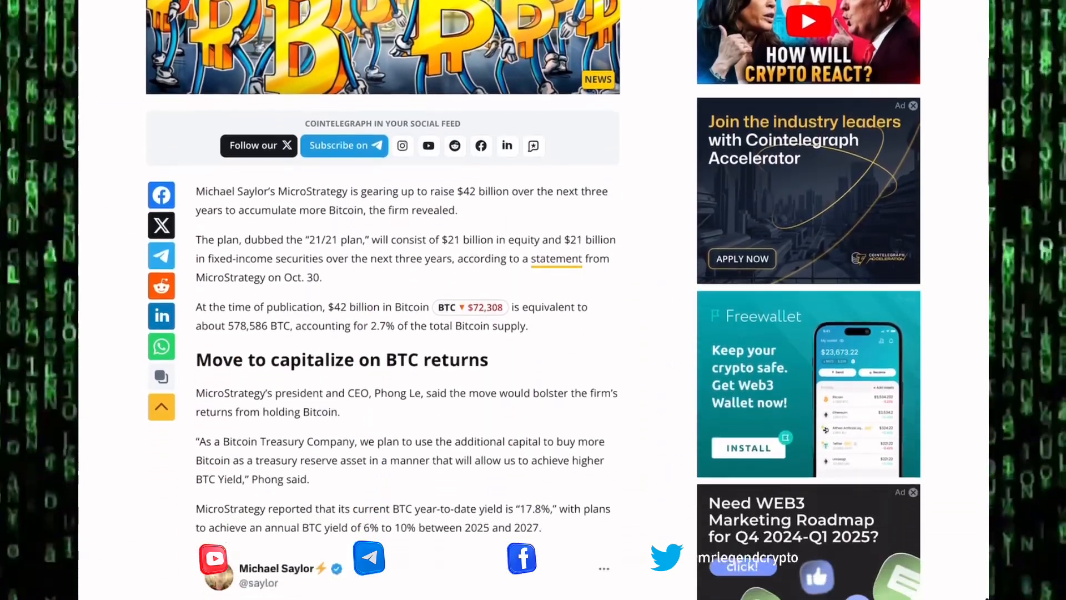
{"action": "scroll", "scroll_direction": "down", "scroll_amount": 3}
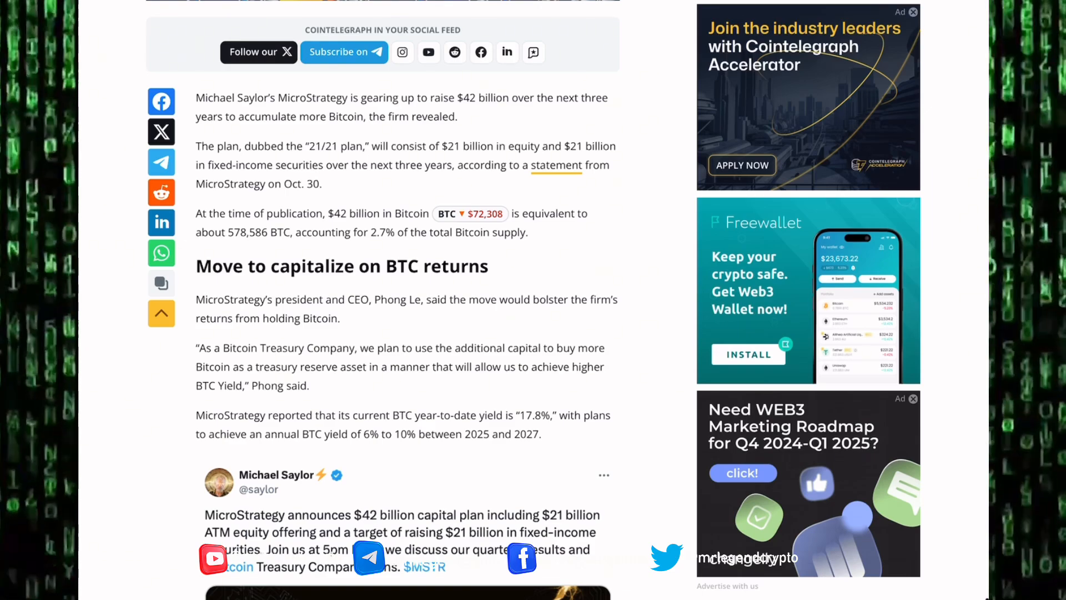
{"action": "scroll", "scroll_direction": "down", "scroll_amount": 3}
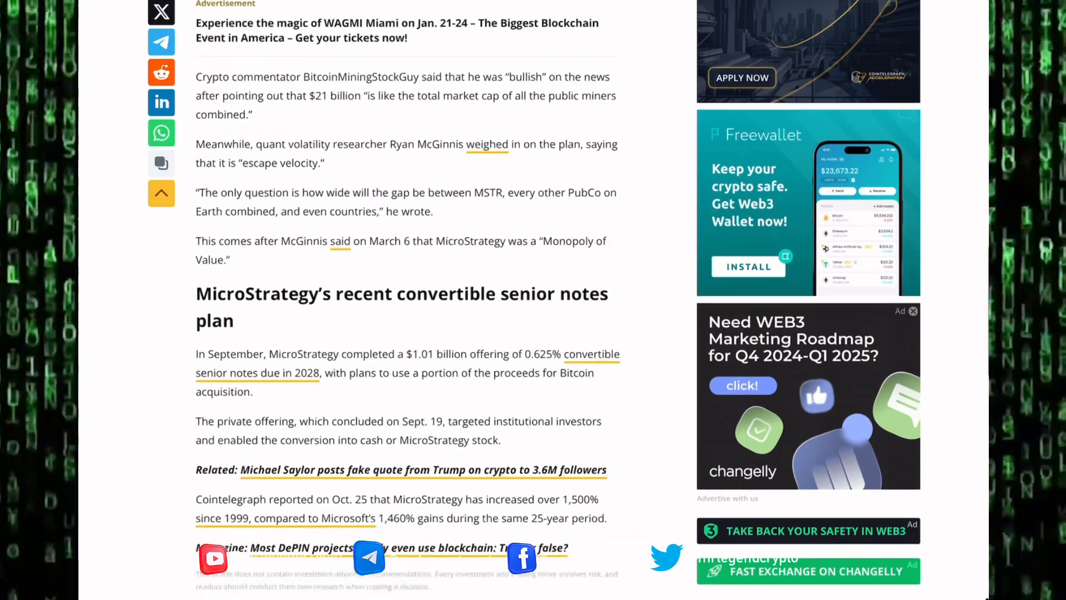
{"action": "scroll", "scroll_direction": "up", "scroll_amount": 3}
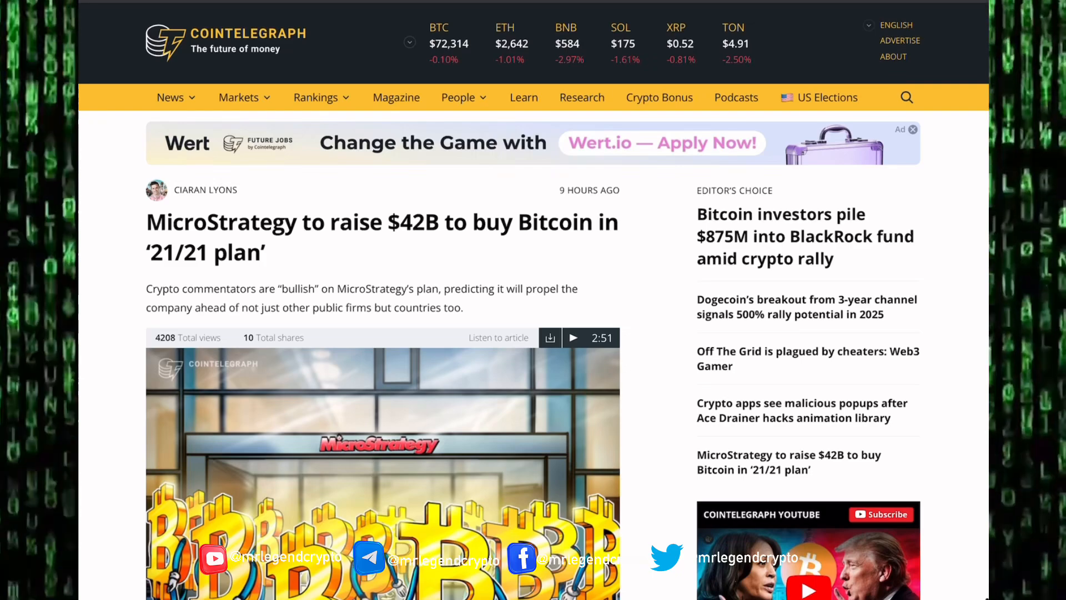
Open the Editor's Choice BlackRock $875M Bitcoin inflows article and scroll through it.
{"action": "left_click", "coordinate": [805, 236]}
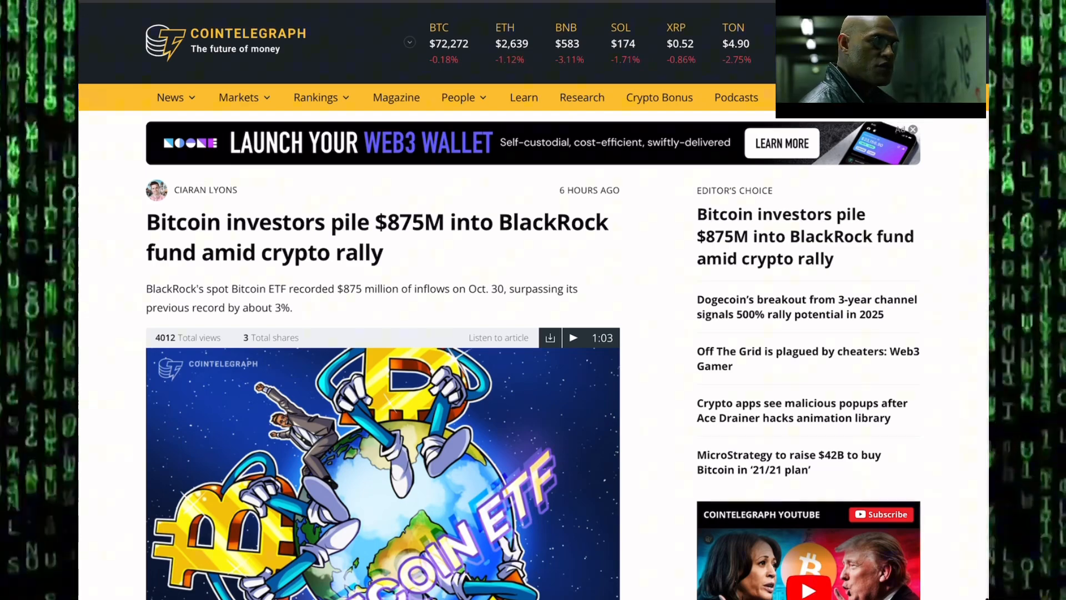
{"action": "scroll", "scroll_direction": "down", "scroll_amount": 3}
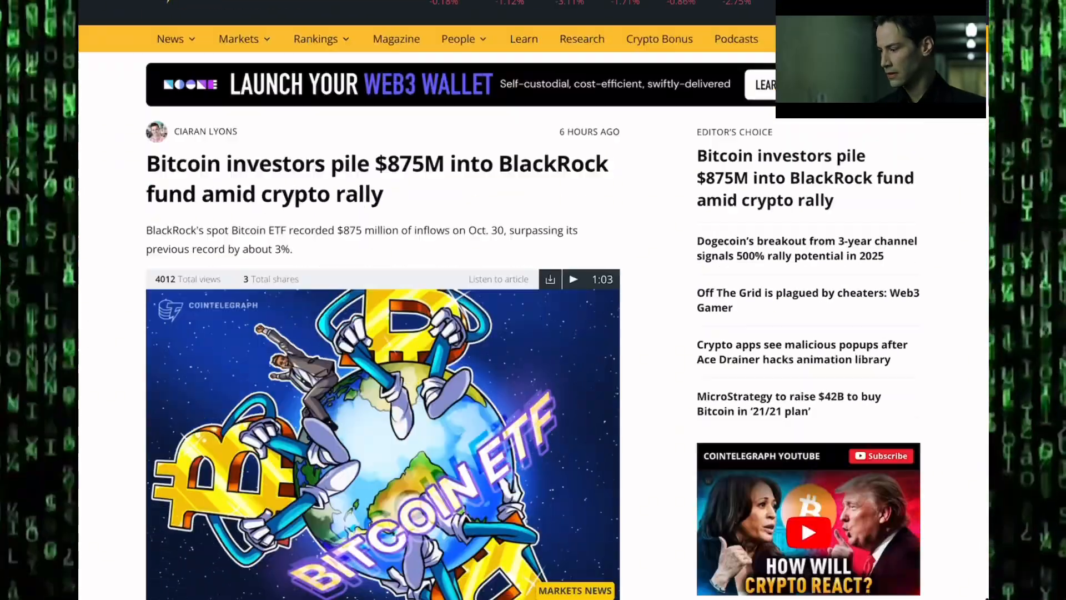
{"action": "scroll", "scroll_direction": "down", "scroll_amount": 3}
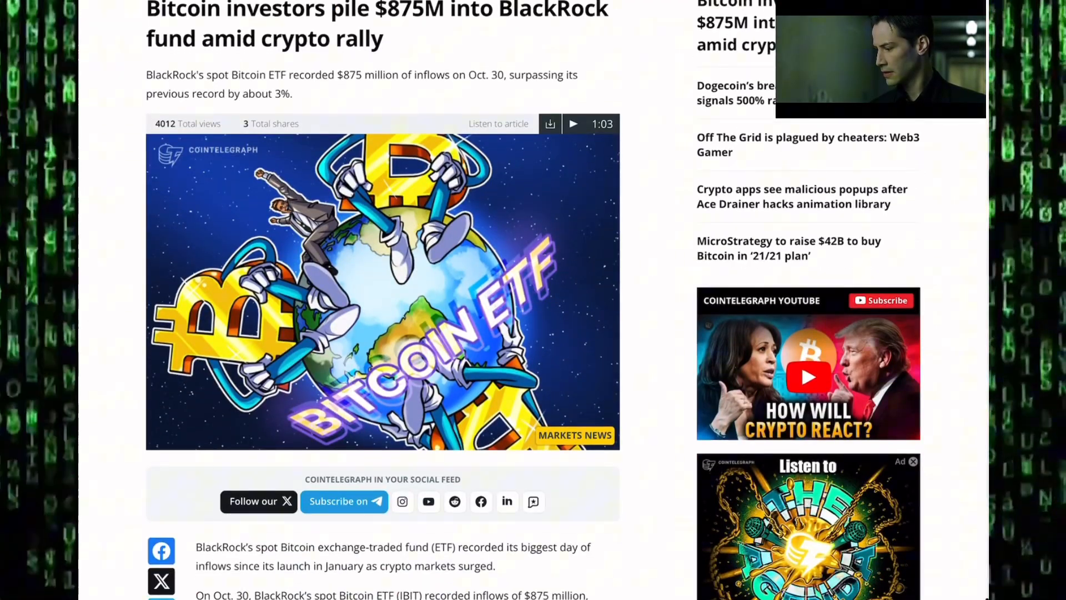
{"action": "scroll", "scroll_direction": "down", "scroll_amount": 3}
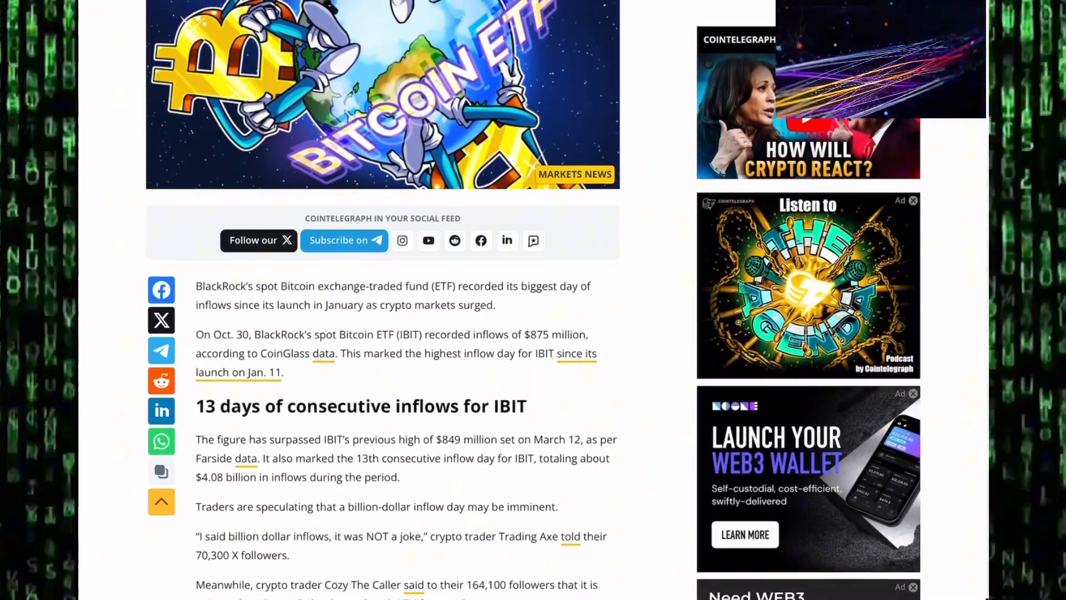
{"action": "scroll", "scroll_direction": "down", "scroll_amount": 3}
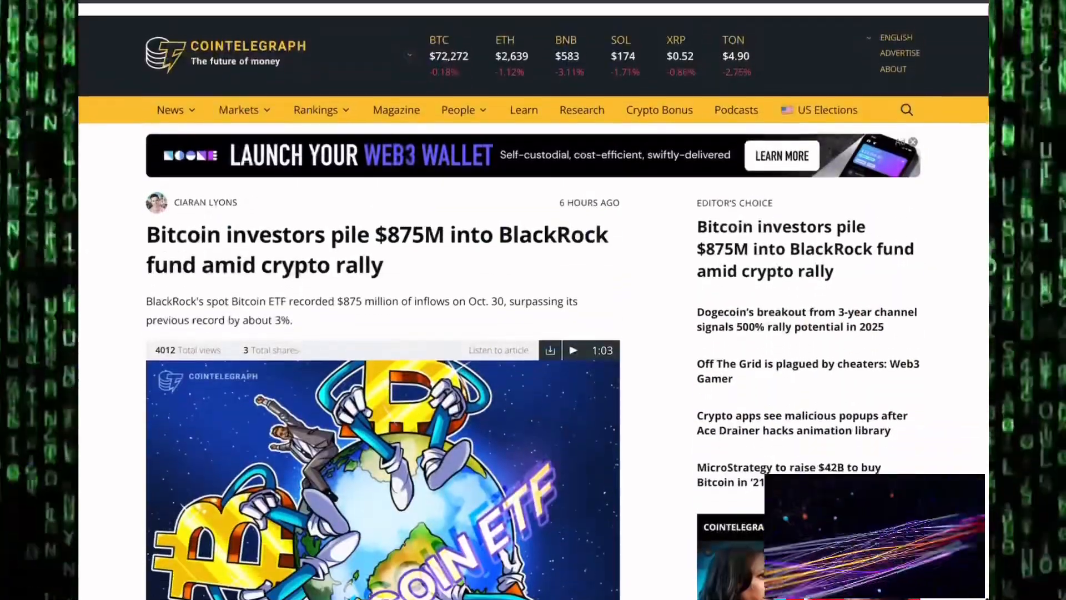
{"action": "scroll", "scroll_direction": "down", "scroll_amount": 3}
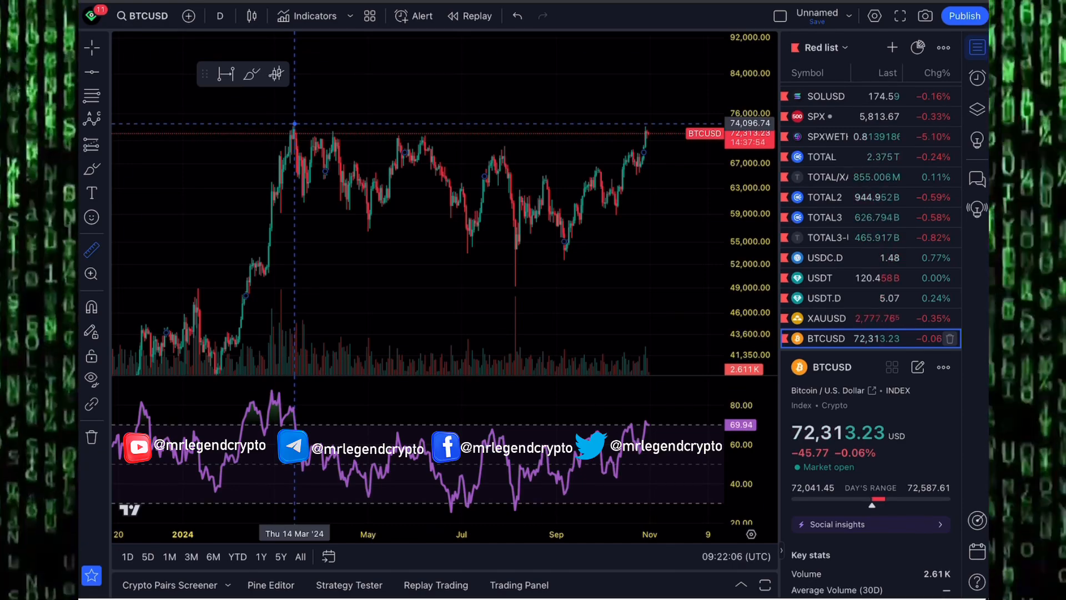
Load the Bitstamp BTCUSD daily chart with RSI, around $72,314, in TradingView.
{"action": "left_click", "coordinate": [937, 73]}
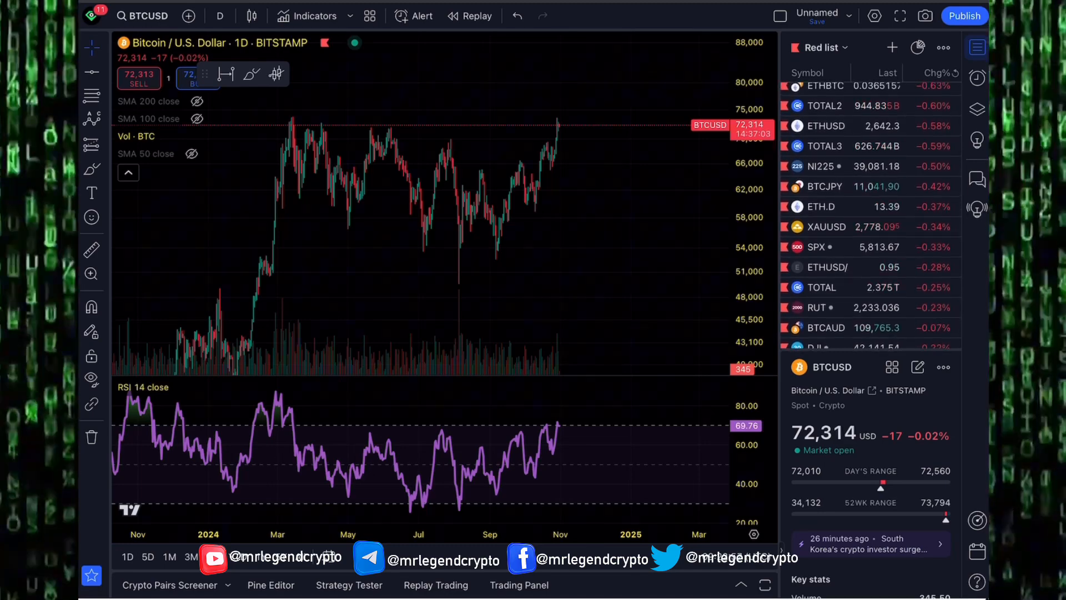
Load the Bitstamp ETHUSD daily chart from the Red list, near $2,642.3.
{"action": "left_click", "coordinate": [825, 126]}
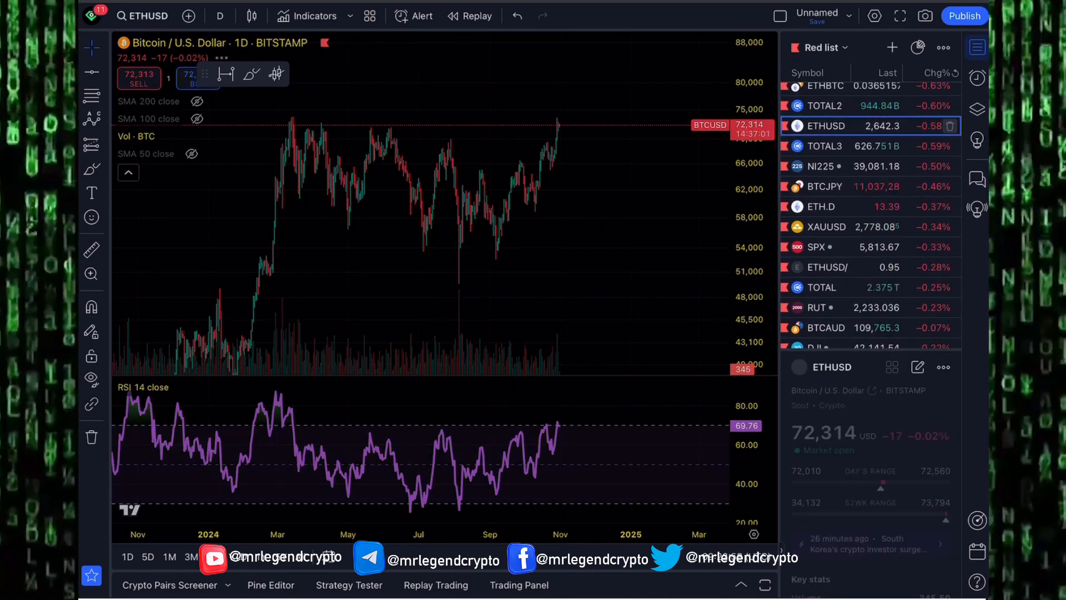
{"action": "left_click", "coordinate": [826, 126]}
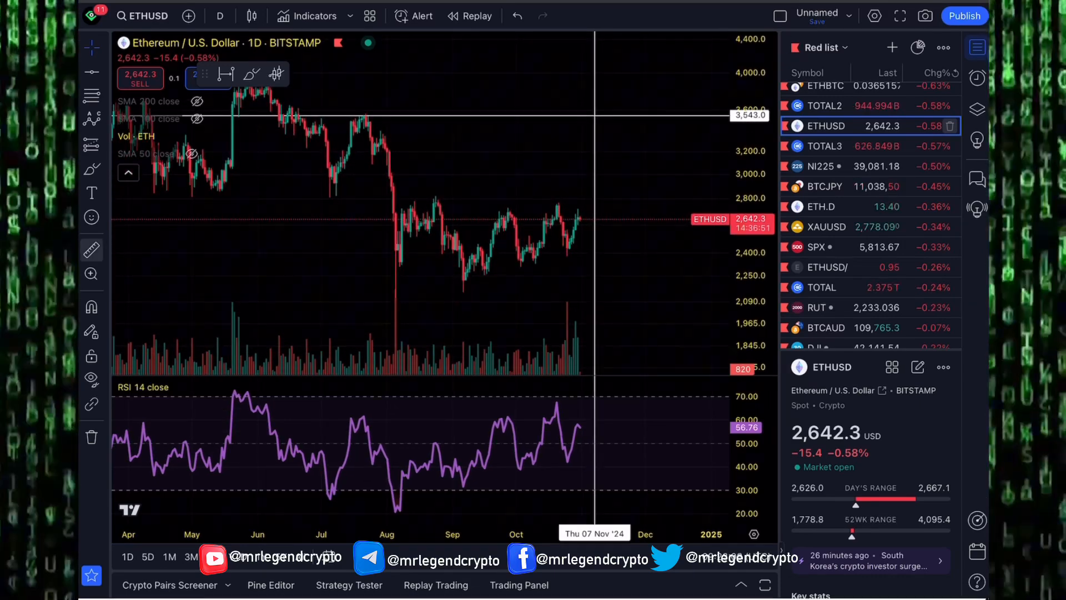
{"action": "mouse_move", "coordinate": [583, 224]}
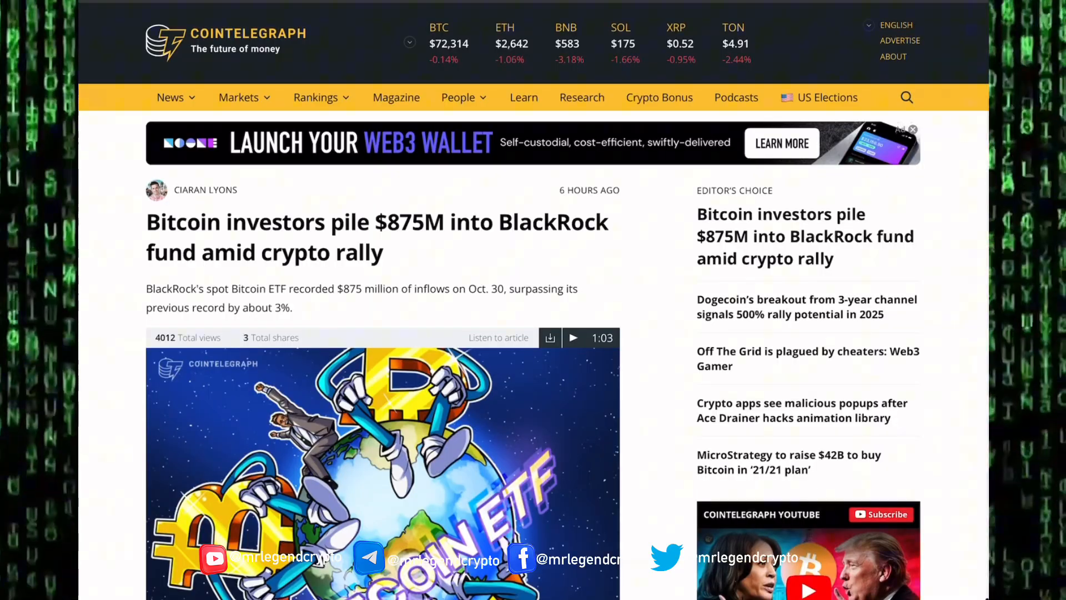
Scroll the Cointelegraph homepage past Crypto In-Depth to the Bitcoin ETF, Robinhood and Solana ETF stories.
{"action": "scroll", "scroll_direction": "down", "scroll_amount": 3}
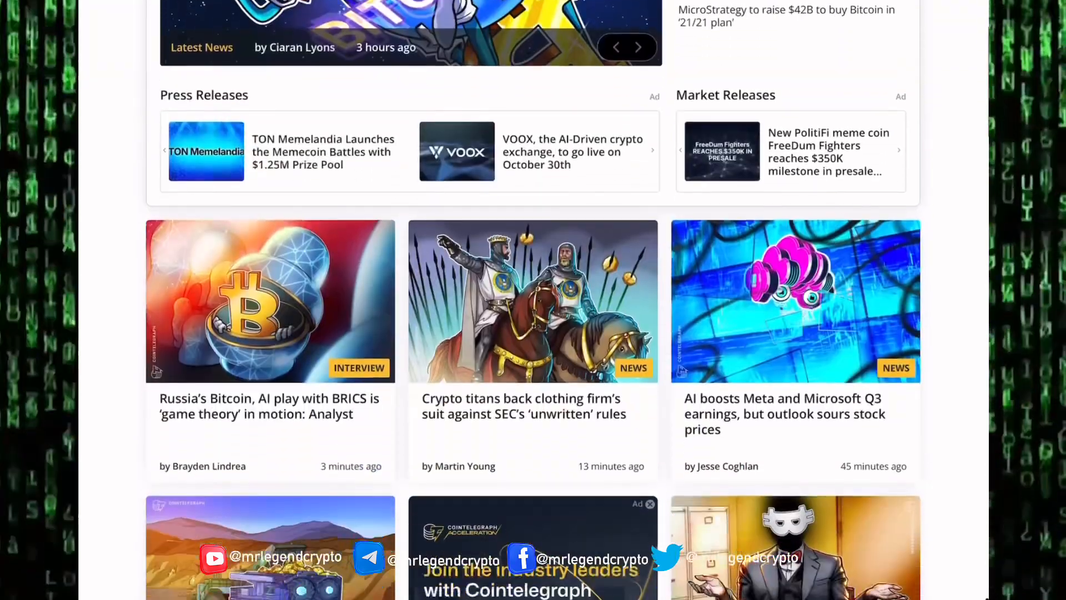
{"action": "scroll", "scroll_direction": "down", "scroll_amount": 3}
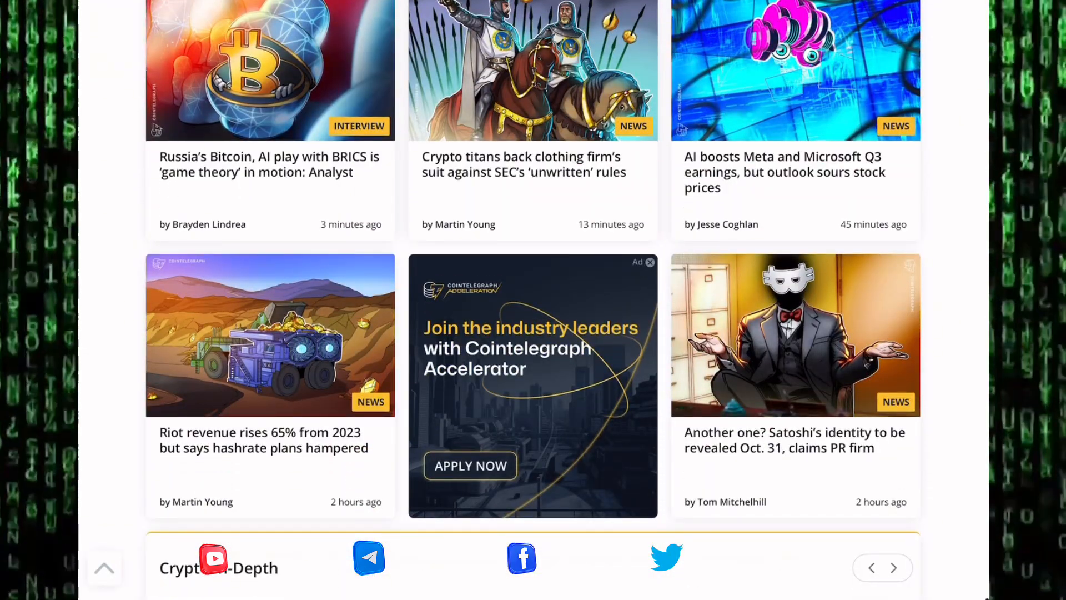
{"action": "scroll", "scroll_direction": "down", "scroll_amount": 3}
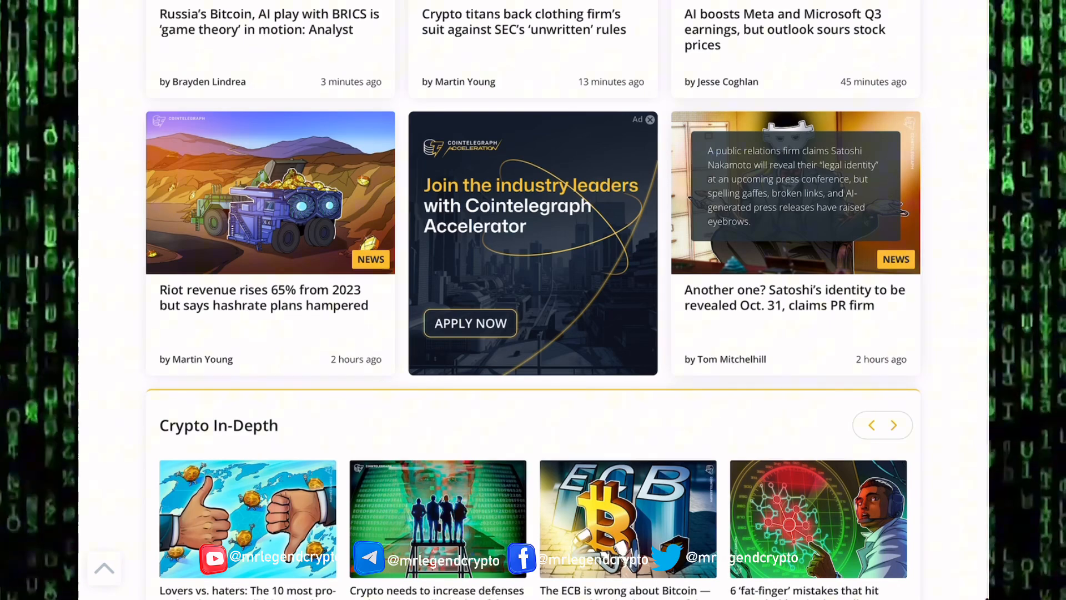
{"action": "scroll", "scroll_direction": "down", "scroll_amount": 3}
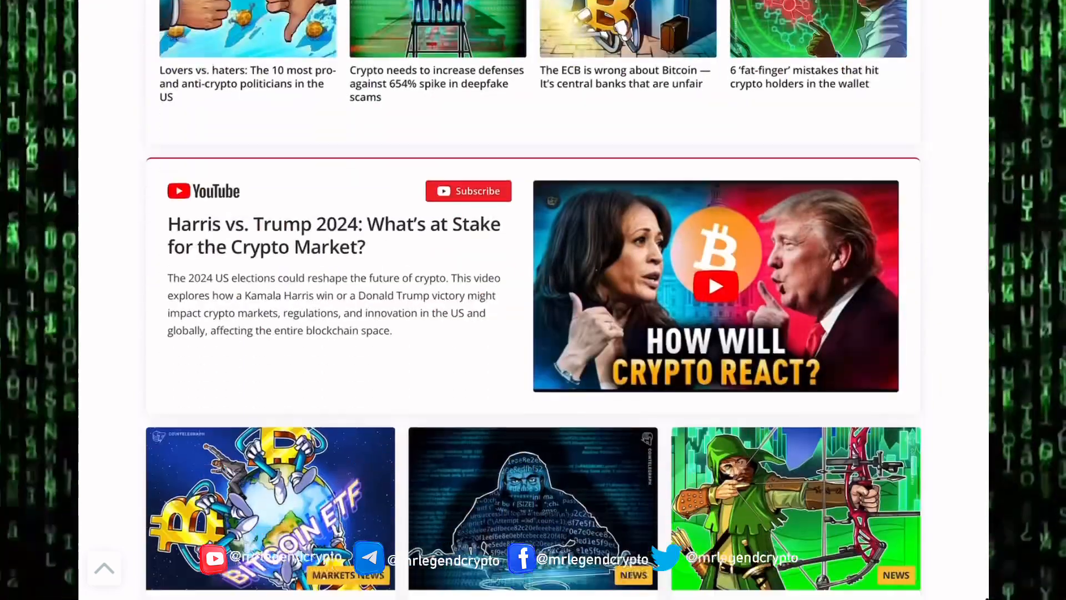
{"action": "scroll", "scroll_direction": "down", "scroll_amount": 3}
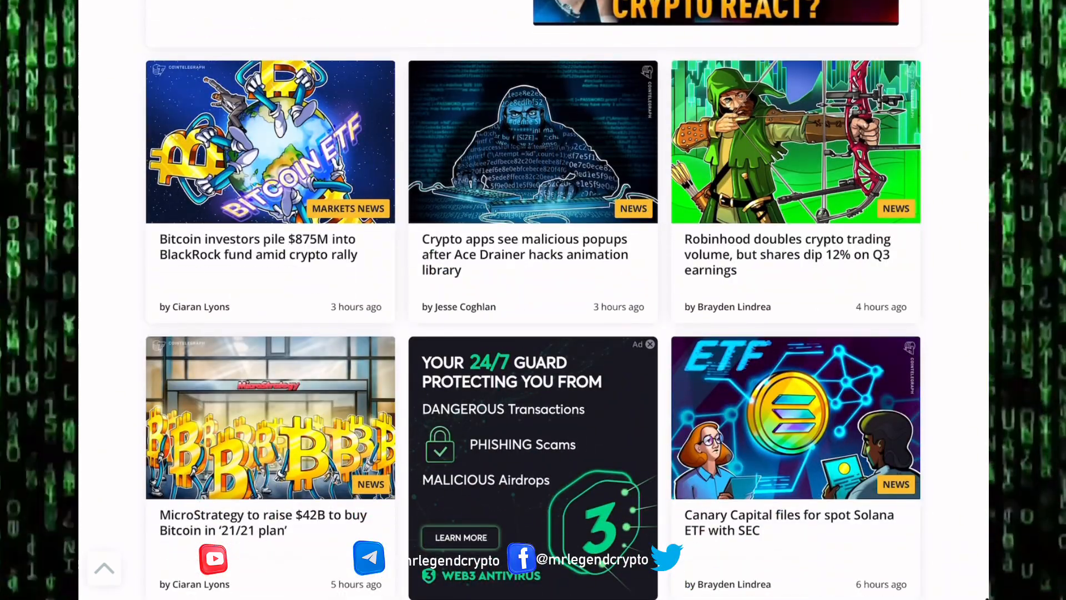
{"action": "scroll", "scroll_direction": "down", "scroll_amount": 3}
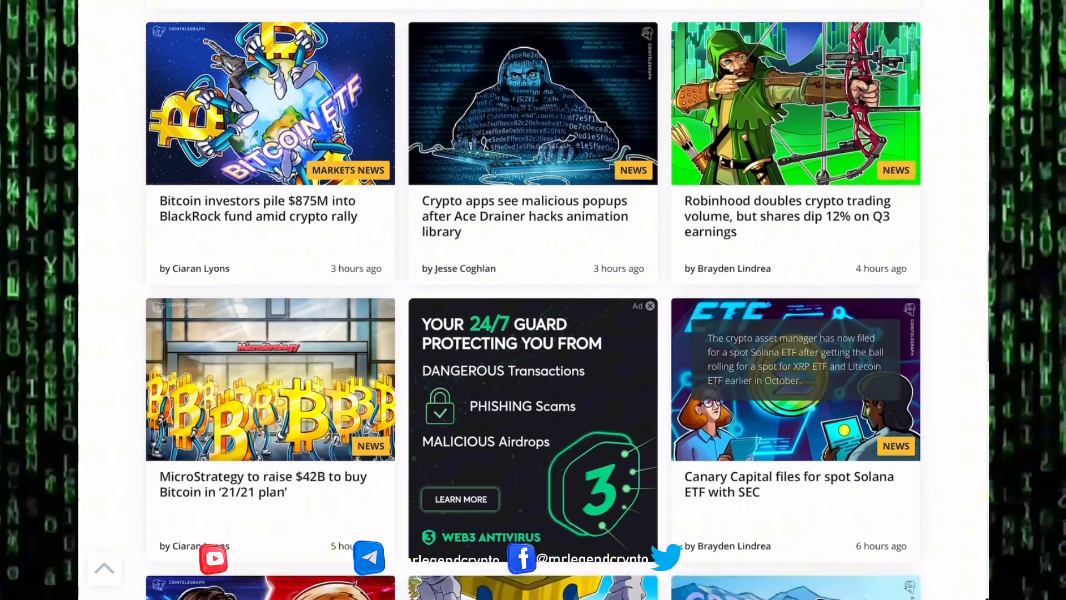
{"action": "scroll", "scroll_direction": "down", "scroll_amount": 3}
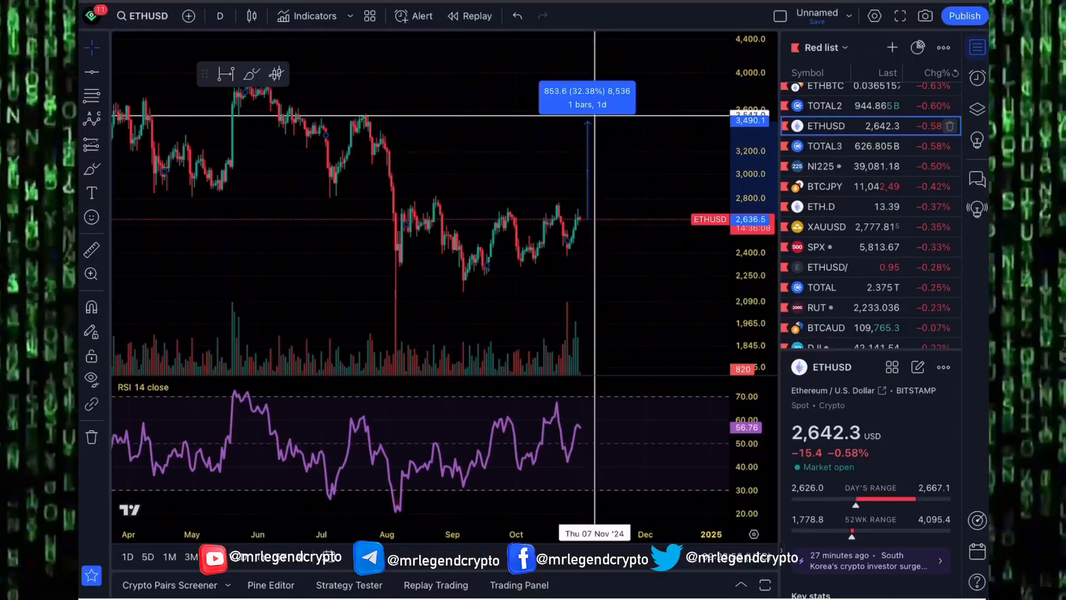
Scroll and drag on the TOTAL2 altcoin market-cap chart near 944.5B with Fibonacci levels.
{"action": "scroll", "scroll_direction": "down", "scroll_amount": 3}
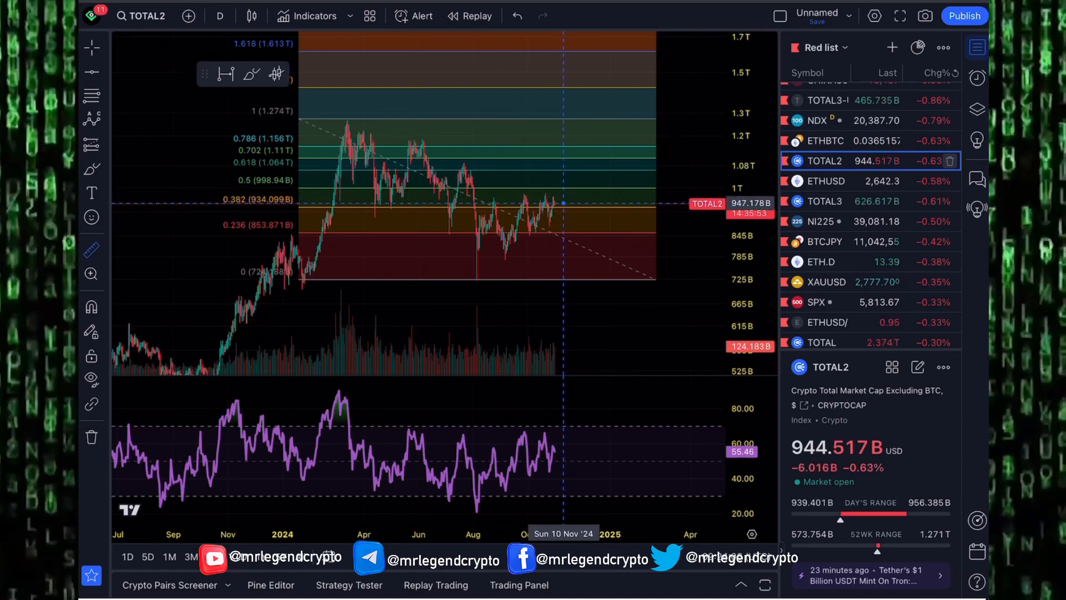
{"action": "left_click_drag", "start_coordinate": [299, 118], "coordinate": [655, 279]}
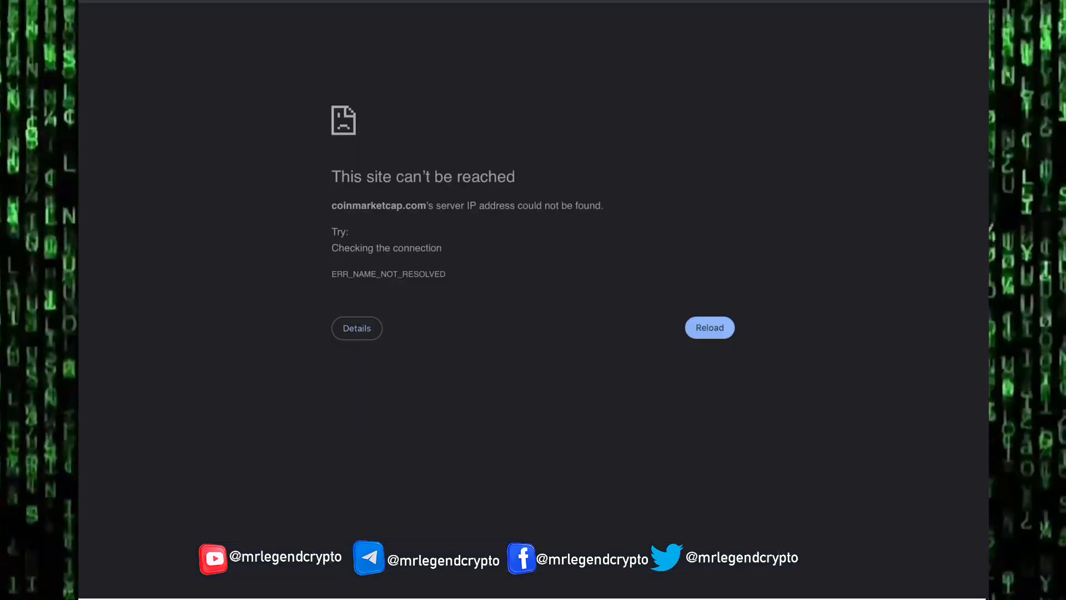
Reload CoinMarketCap, return to the prices home page, and expand the $2.44T market summary.
{"action": "left_click", "coordinate": [709, 327]}
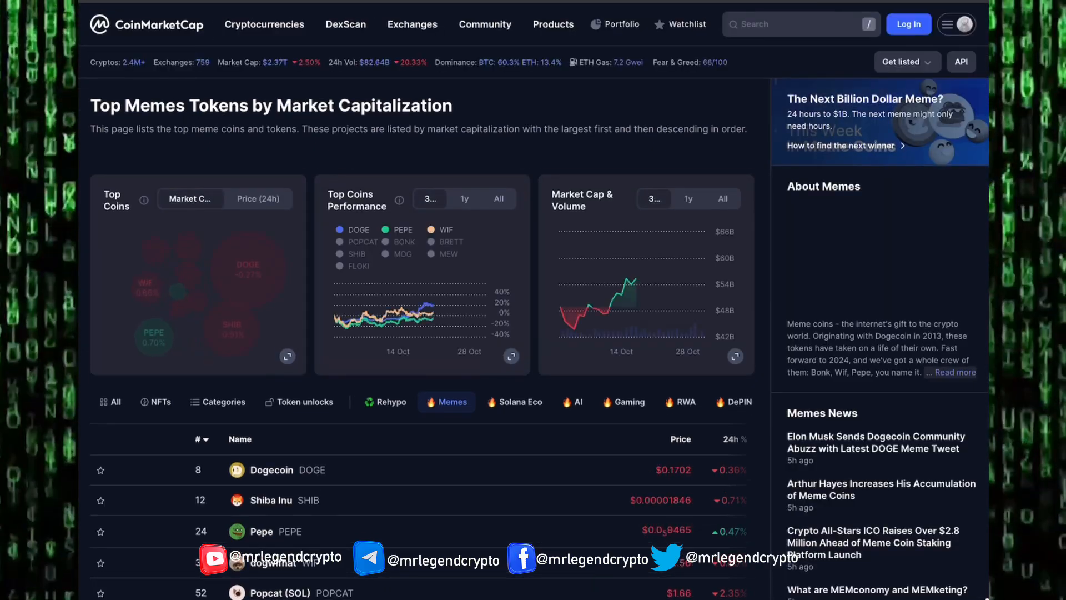
{"action": "left_click", "coordinate": [264, 23]}
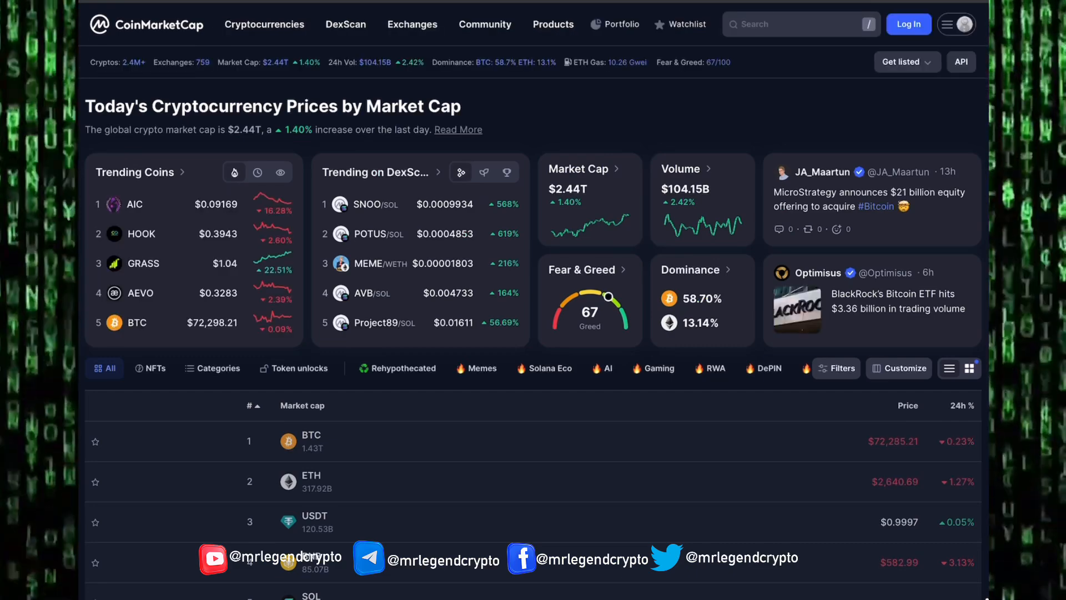
{"action": "left_click", "coordinate": [458, 129]}
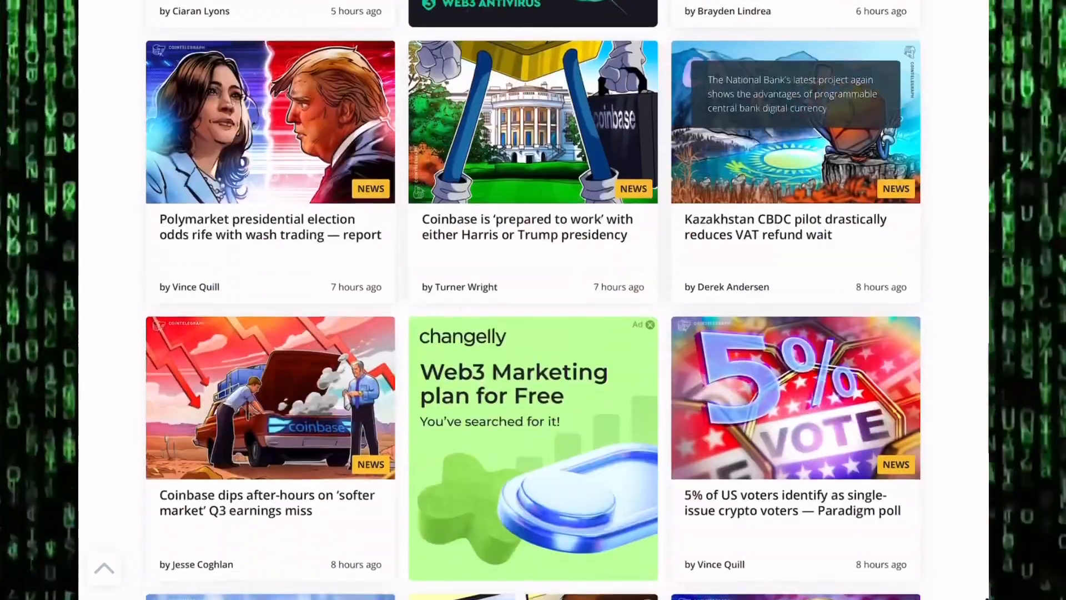
Scroll the Cointelegraph news grid to the Reddit, Ex-FTX exec and stablecoin headlines.
{"action": "scroll", "scroll_direction": "down", "scroll_amount": 3}
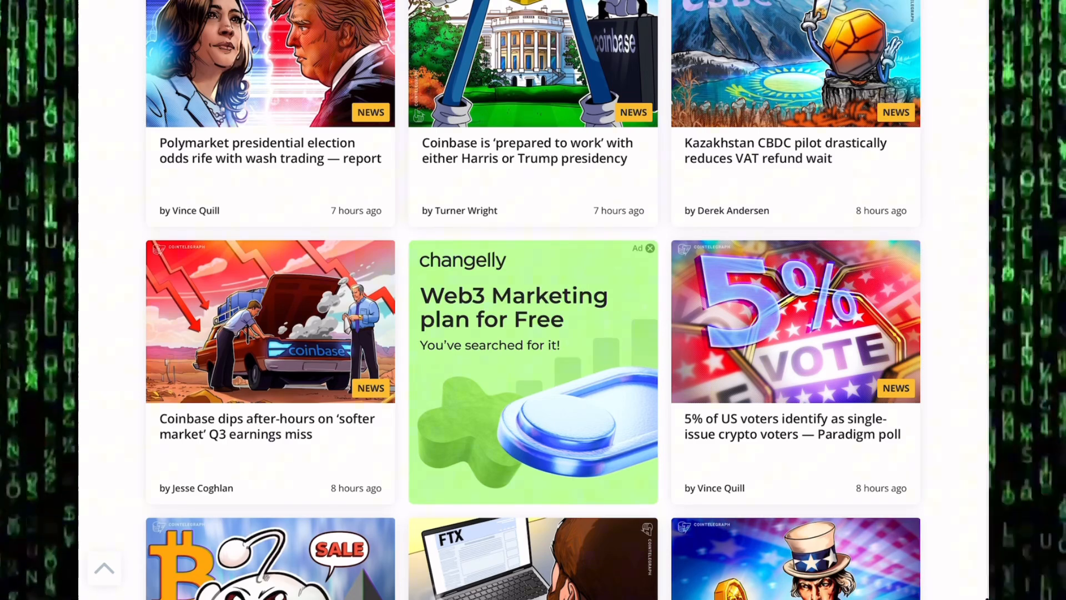
{"action": "scroll", "scroll_direction": "down", "scroll_amount": 3}
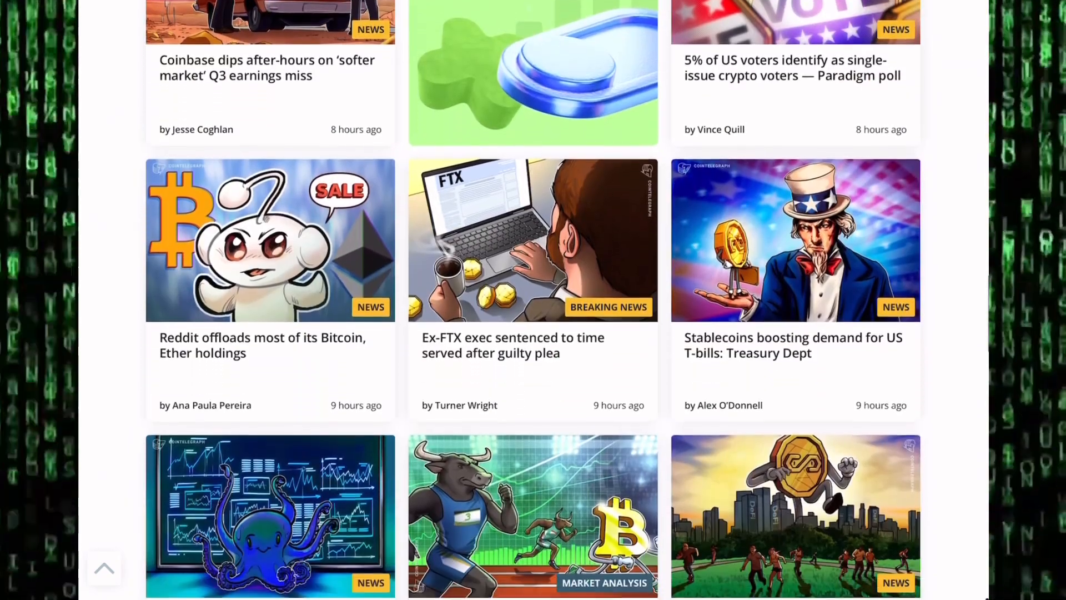
{"action": "scroll", "scroll_direction": "down", "scroll_amount": 3}
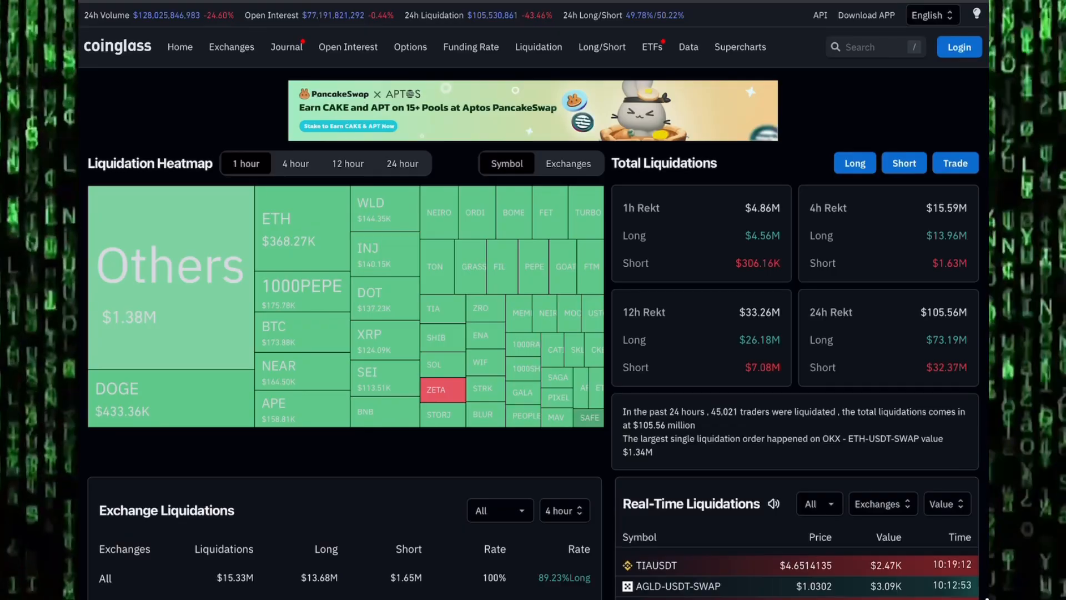
Choose Bitcoin Returns(%) from CoinGlass's Data menu and scroll the BTC and ETH quarterly tables.
{"action": "scroll", "scroll_direction": "down", "scroll_amount": 3}
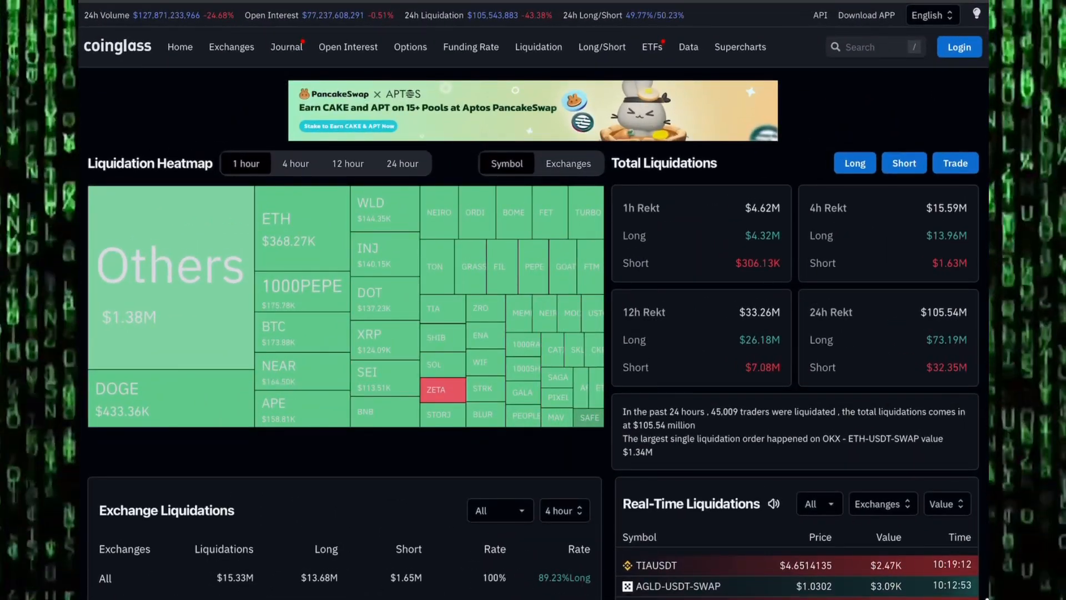
{"action": "left_click", "coordinate": [688, 46]}
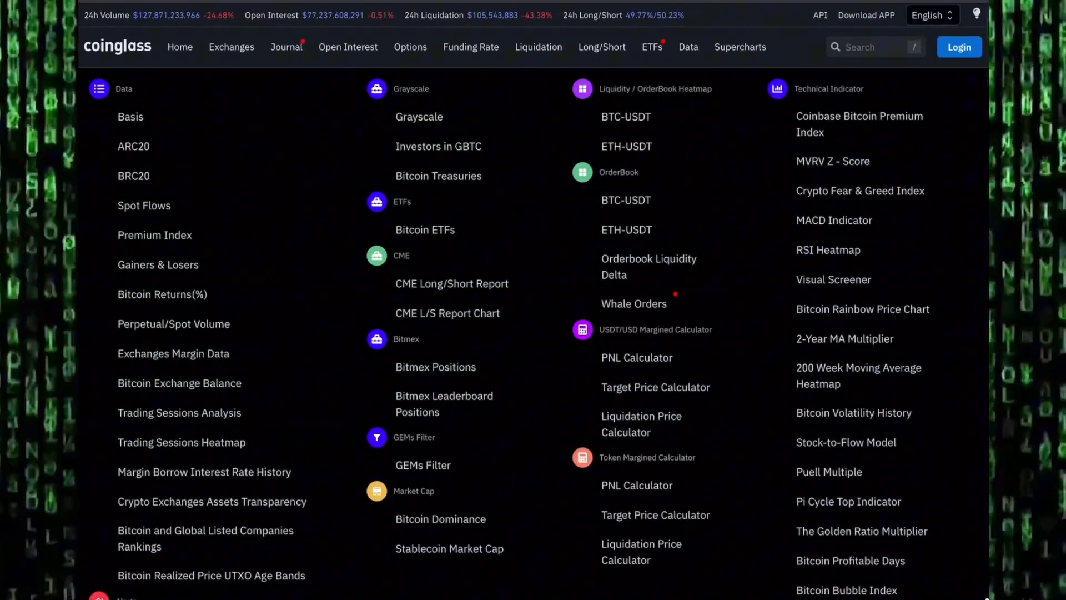
{"action": "left_click", "coordinate": [162, 294]}
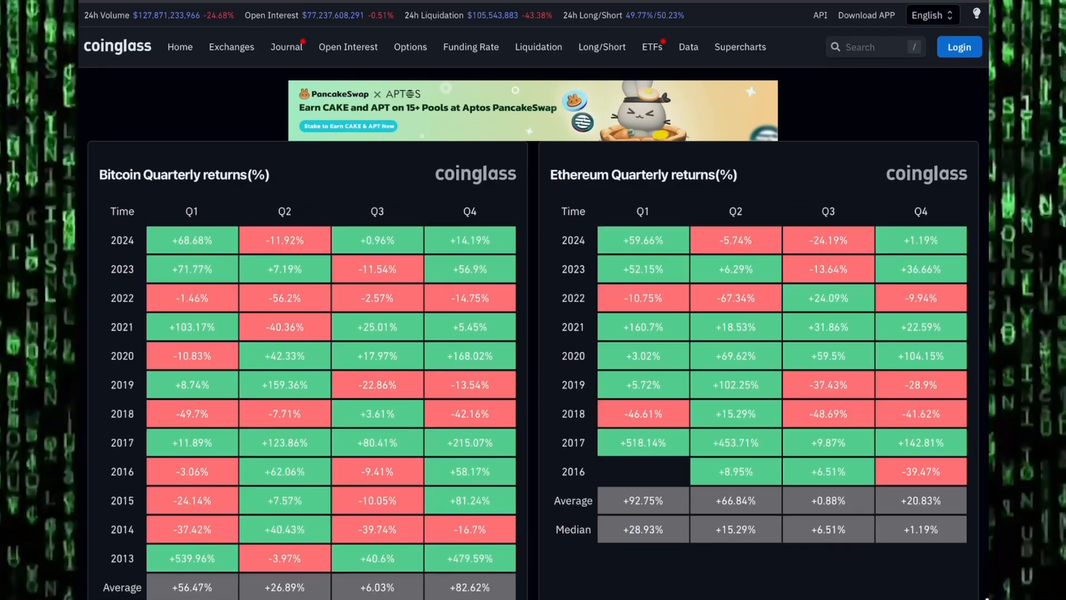
{"action": "scroll", "scroll_direction": "down", "scroll_amount": 3}
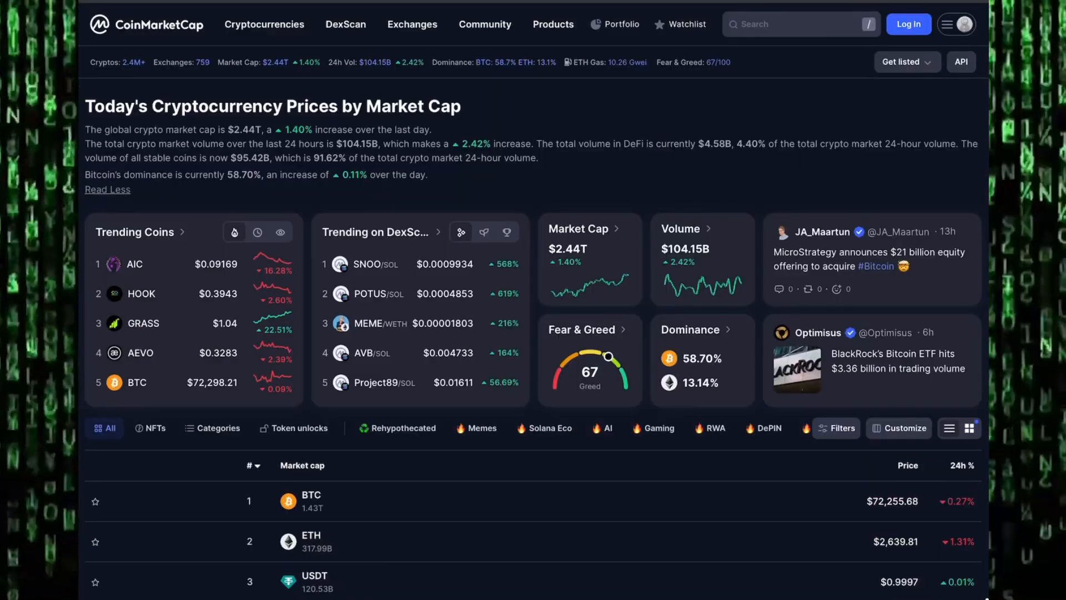
{"action": "scroll", "scroll_direction": "down", "scroll_amount": 3}
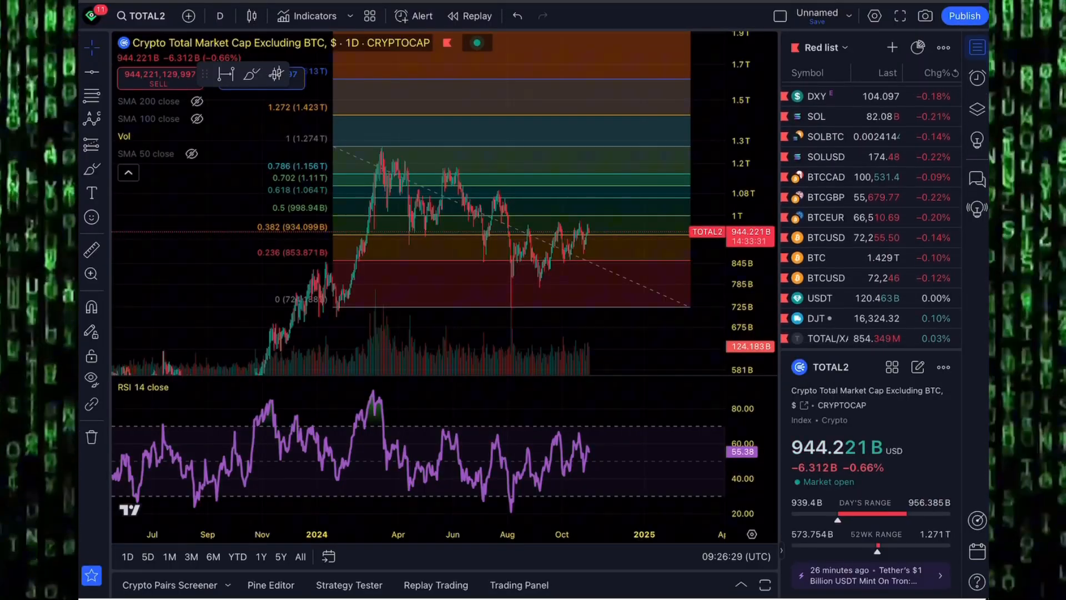
{"action": "scroll", "scroll_direction": "down", "scroll_amount": 3}
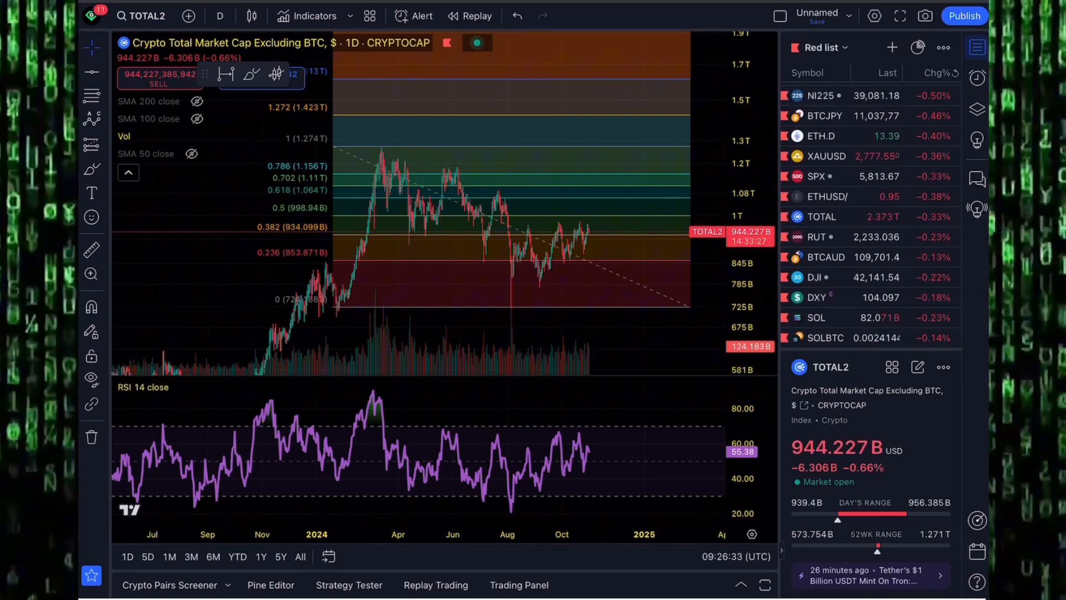
{"action": "scroll", "scroll_direction": "down", "scroll_amount": 3}
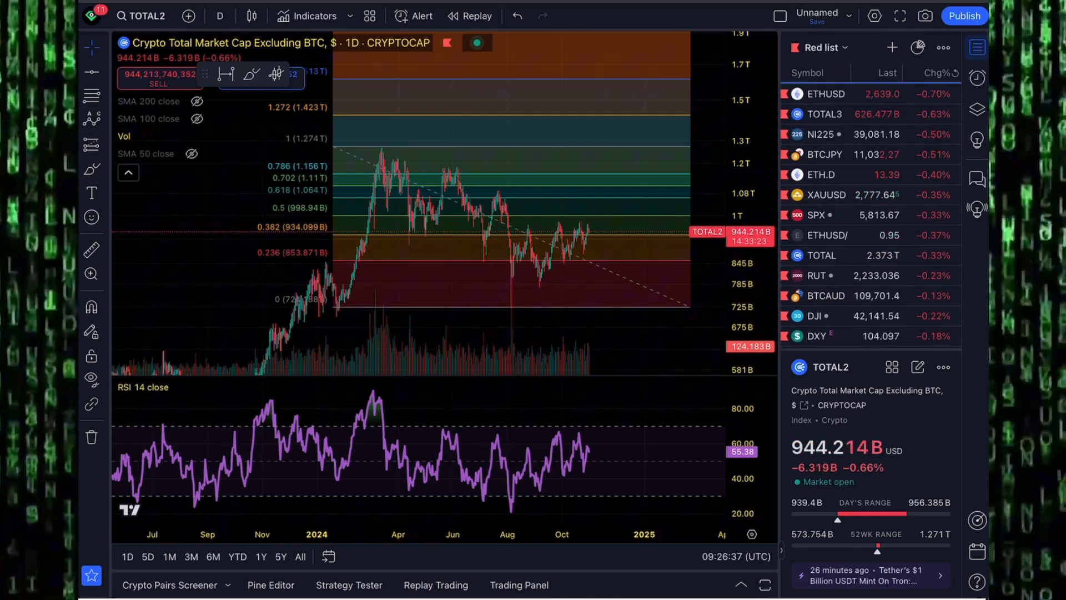
{"action": "left_click", "coordinate": [826, 93]}
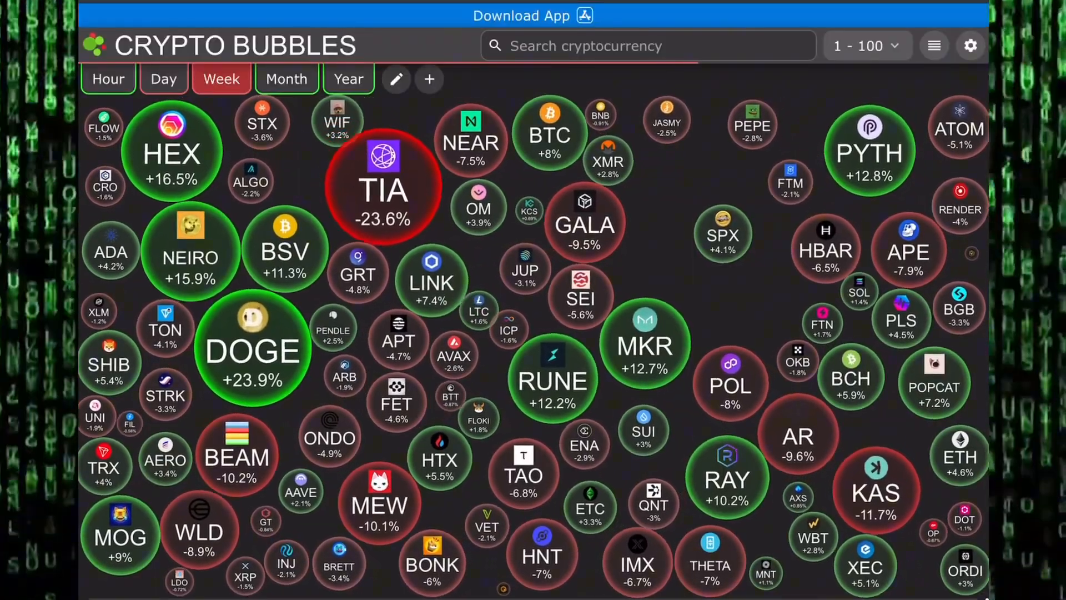
Cycle Crypto Bubbles through Hour, Month, Year, Week, Month and Day, ending on Year.
{"action": "left_click", "coordinate": [107, 79]}
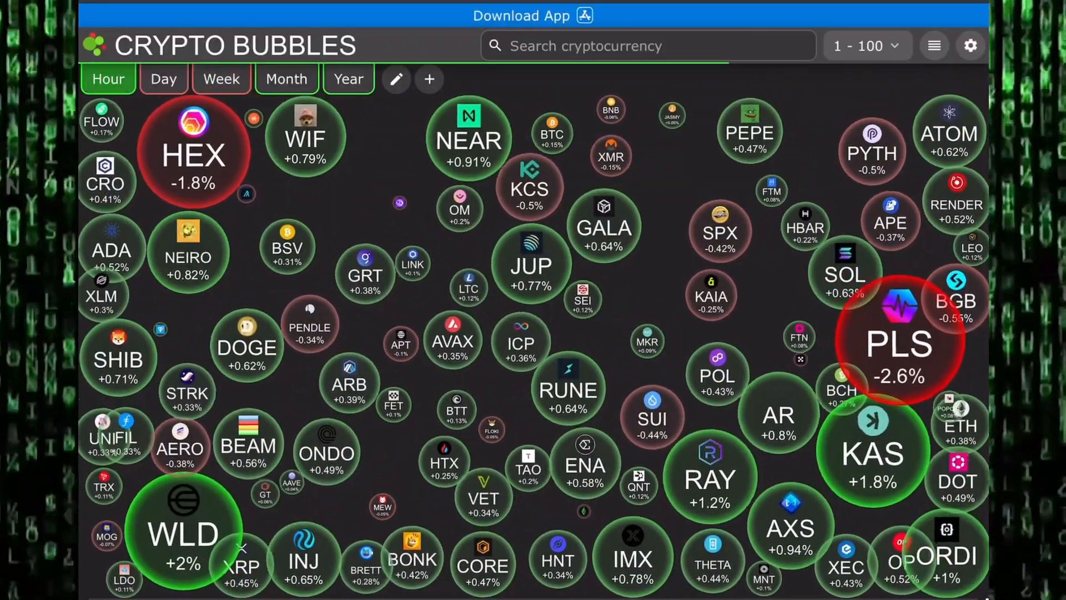
{"action": "left_click", "coordinate": [287, 79]}
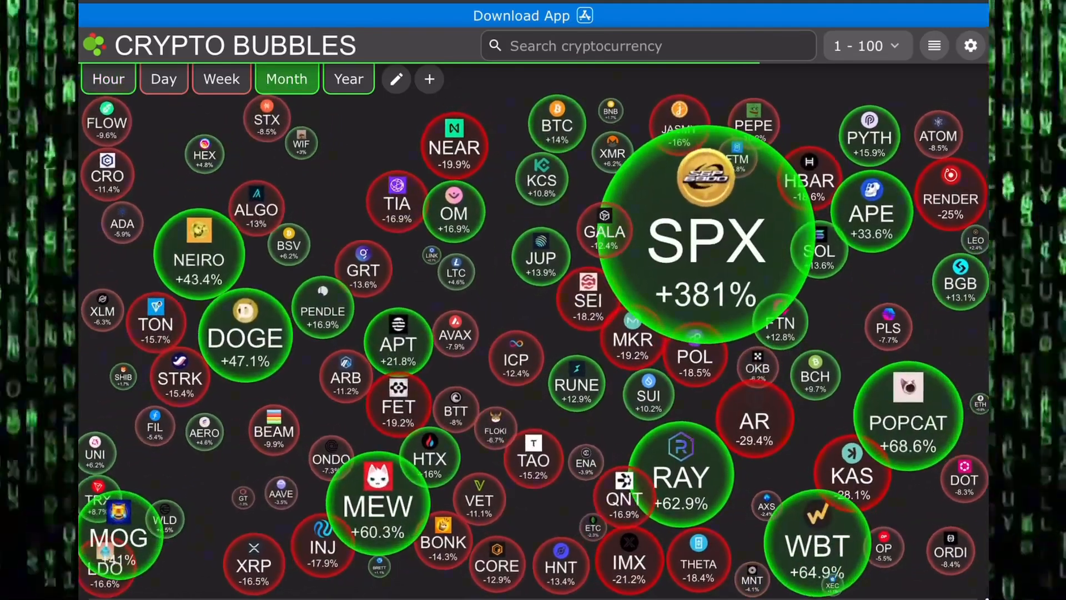
{"action": "left_click", "coordinate": [348, 79]}
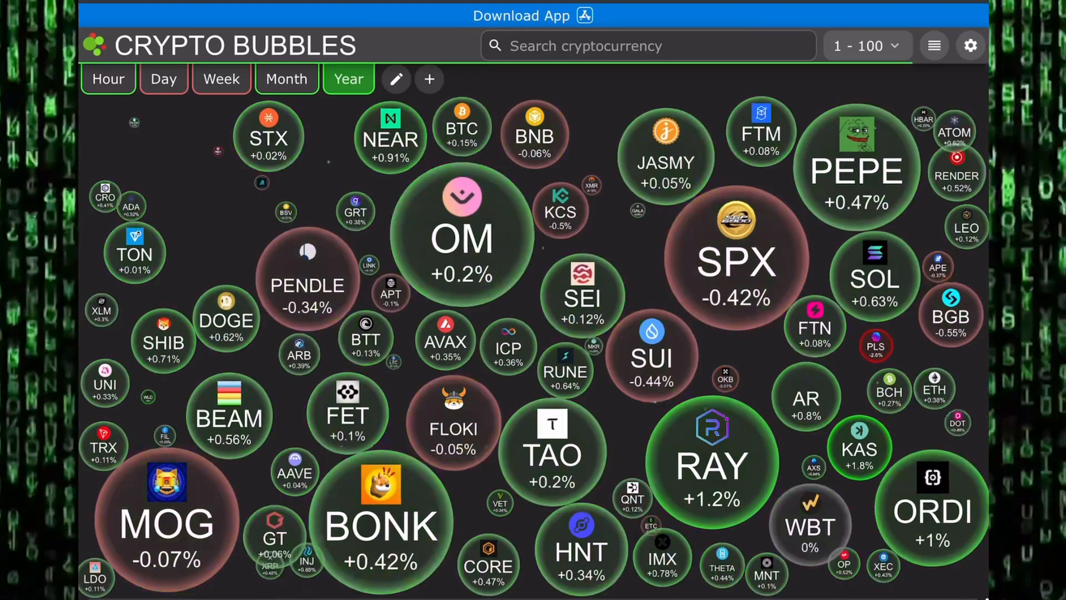
{"action": "left_click", "coordinate": [221, 79]}
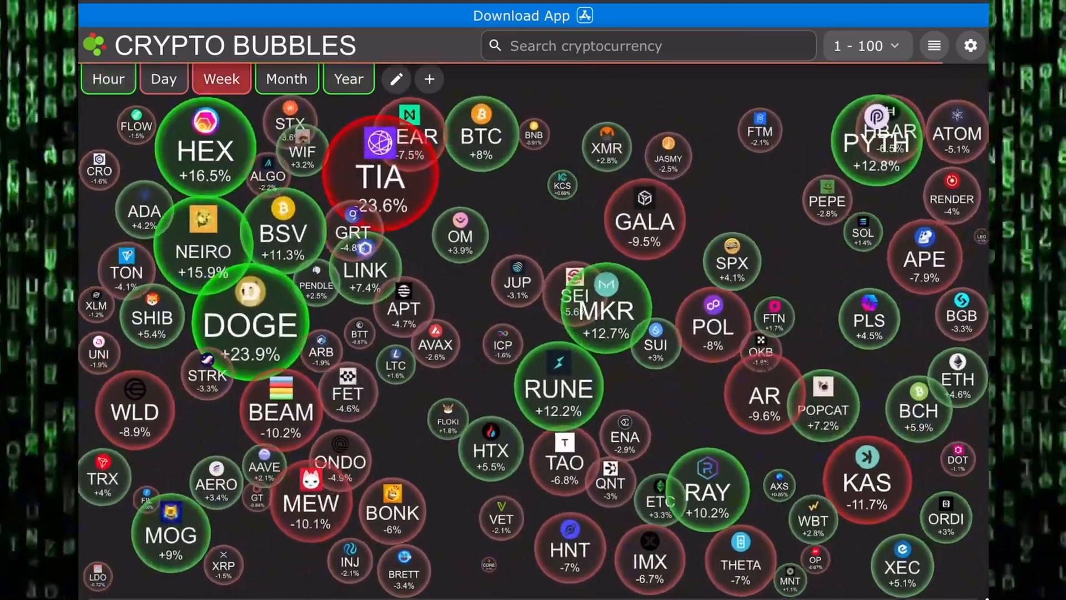
{"action": "left_click", "coordinate": [286, 79]}
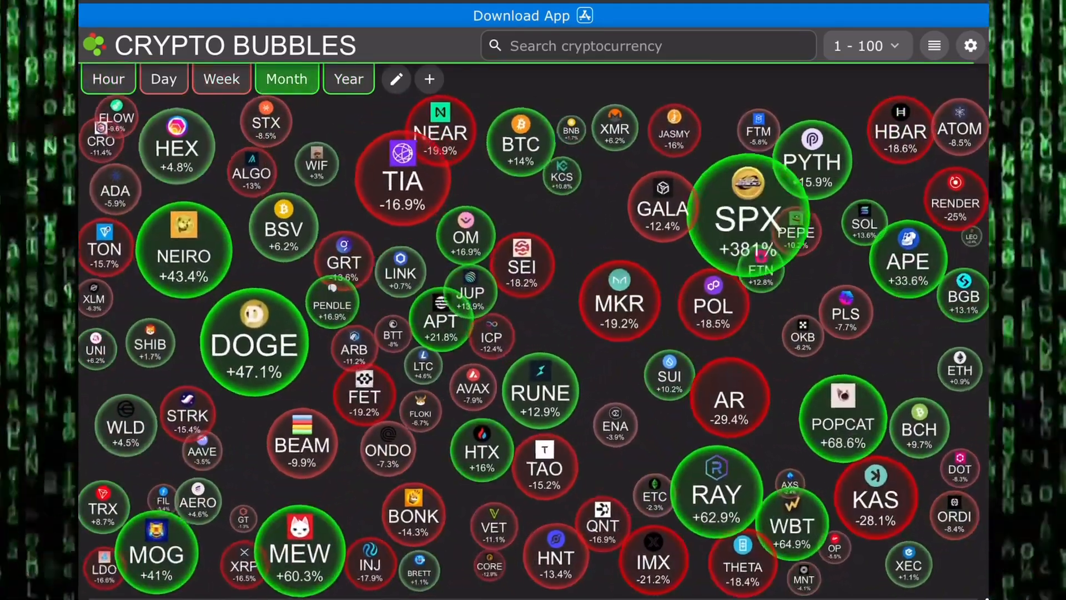
{"action": "left_click", "coordinate": [164, 79]}
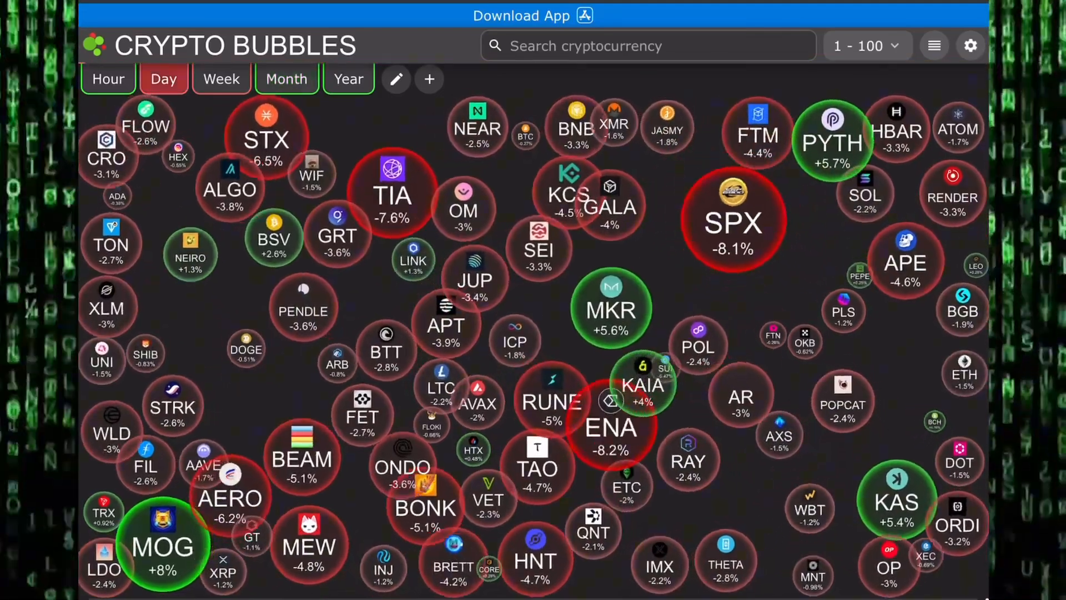
{"action": "left_click", "coordinate": [348, 79]}
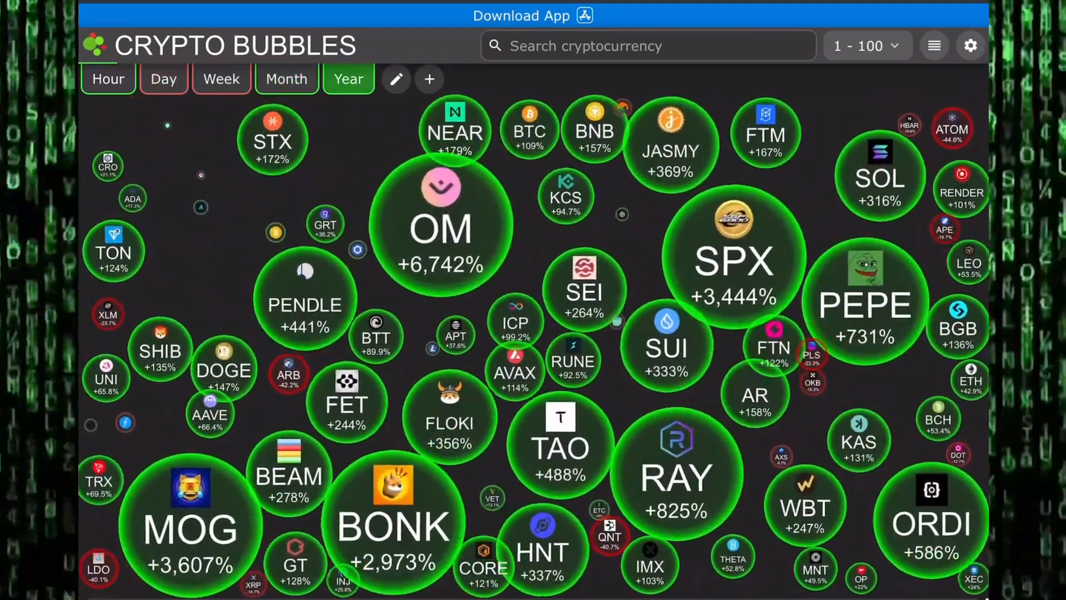